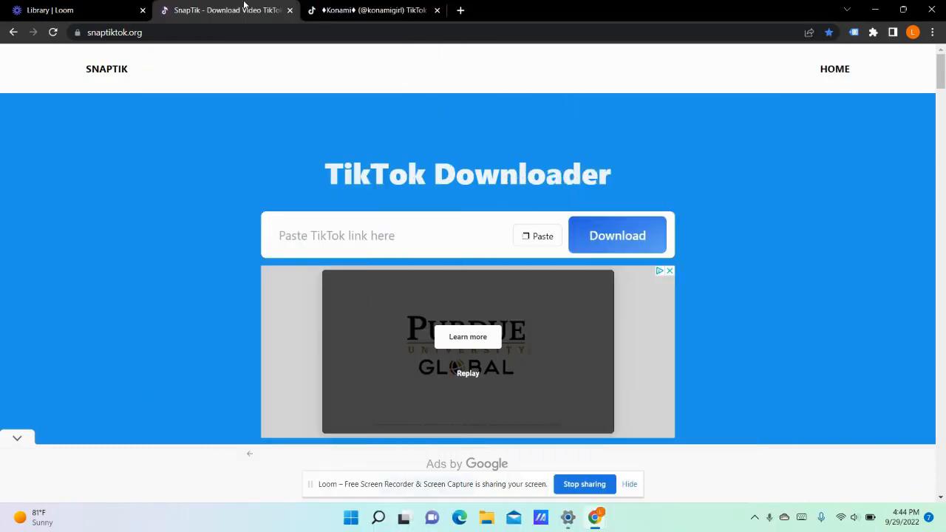
mouse_move(190, 67)
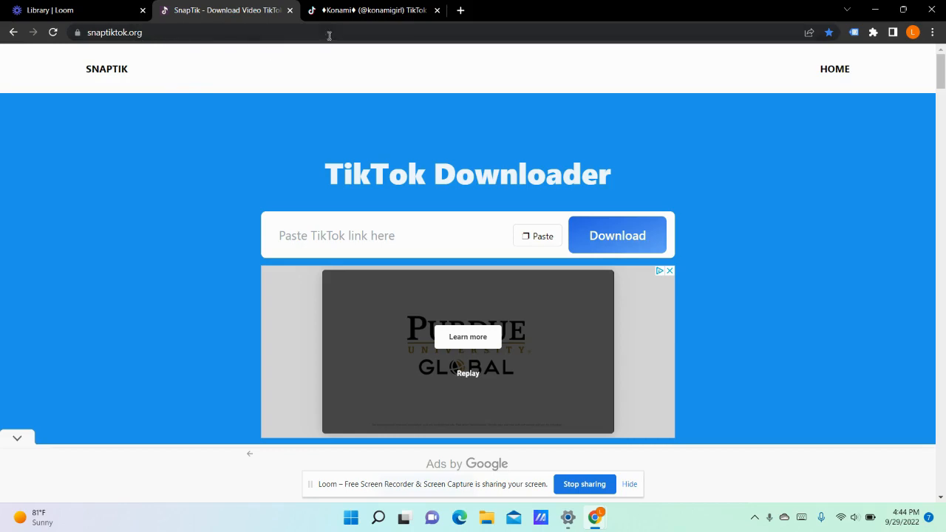
mouse_move(372, 9)
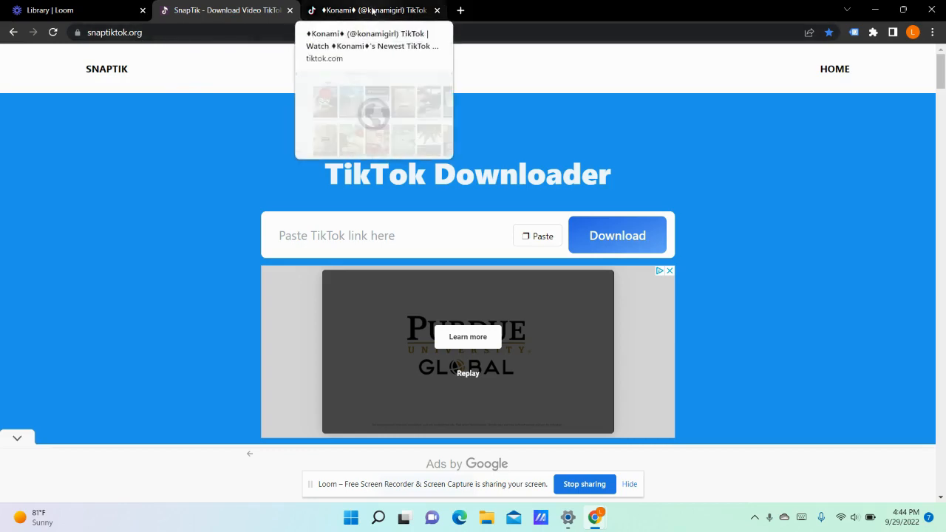
Copy the keychain video's web address from the TikTok profile.
left_click(372, 11)
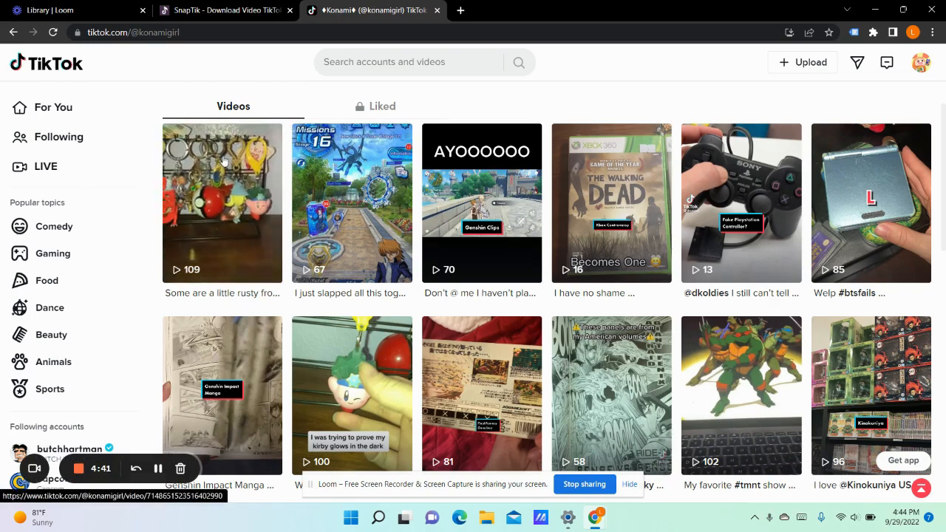
left_click(222, 204)
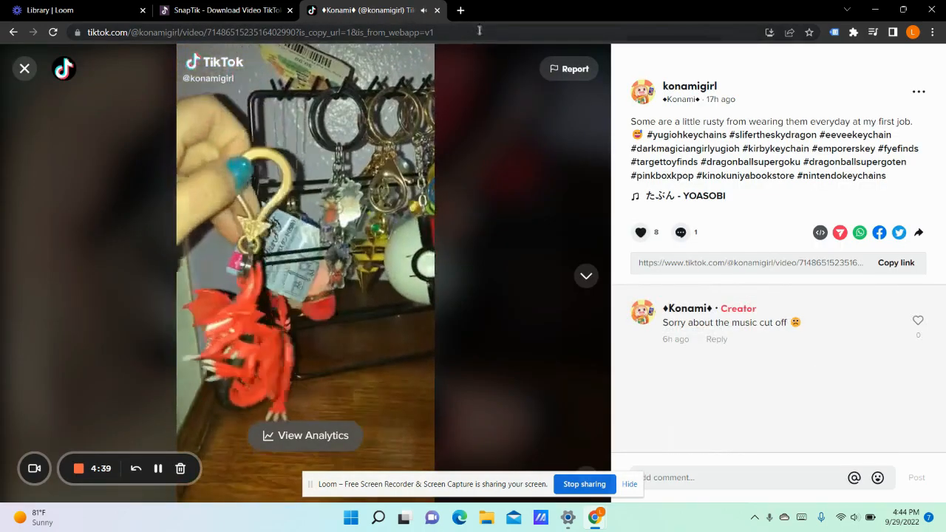
left_click(259, 33)
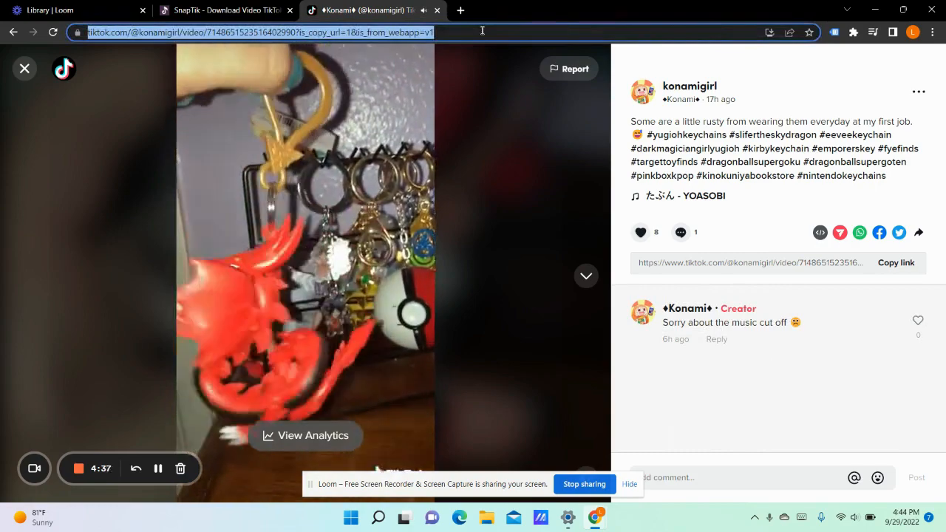
Paste the copied link into SnapTik and start the watermark-free download.
left_click(225, 9)
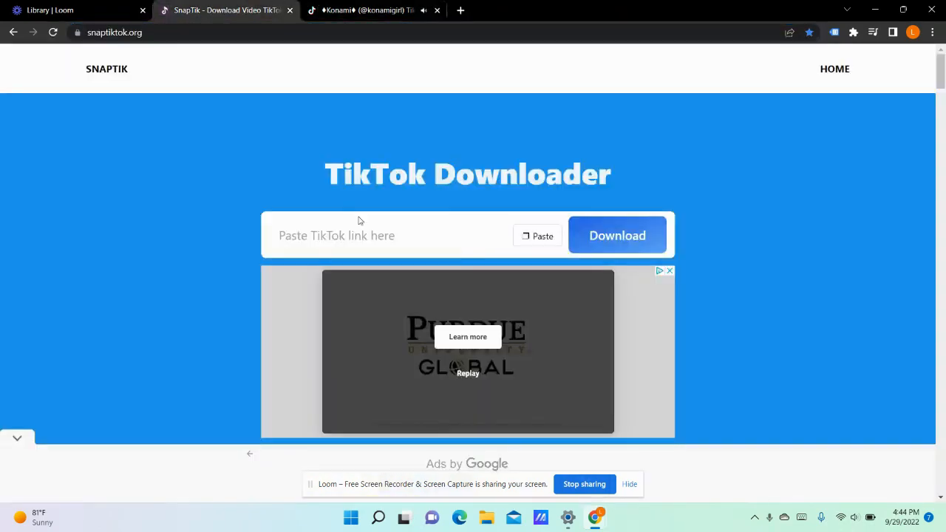
left_click(538, 237)
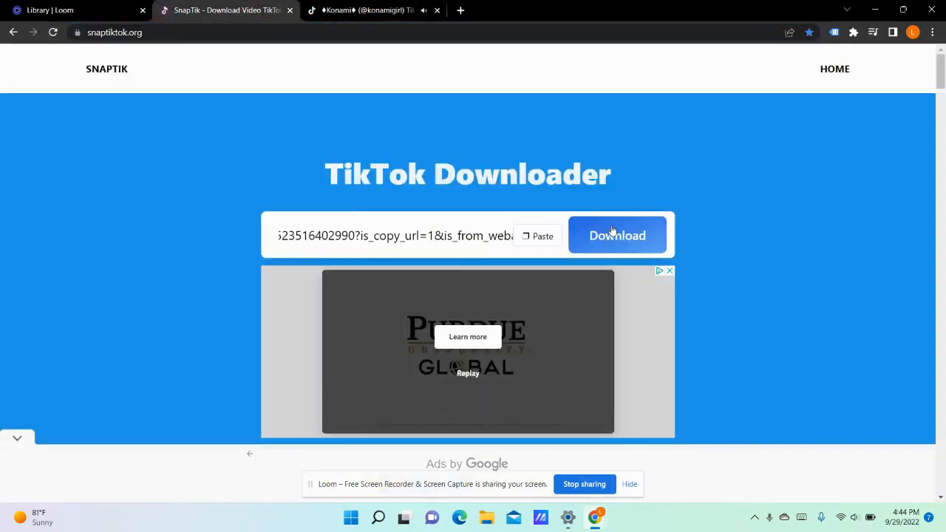
left_click(618, 235)
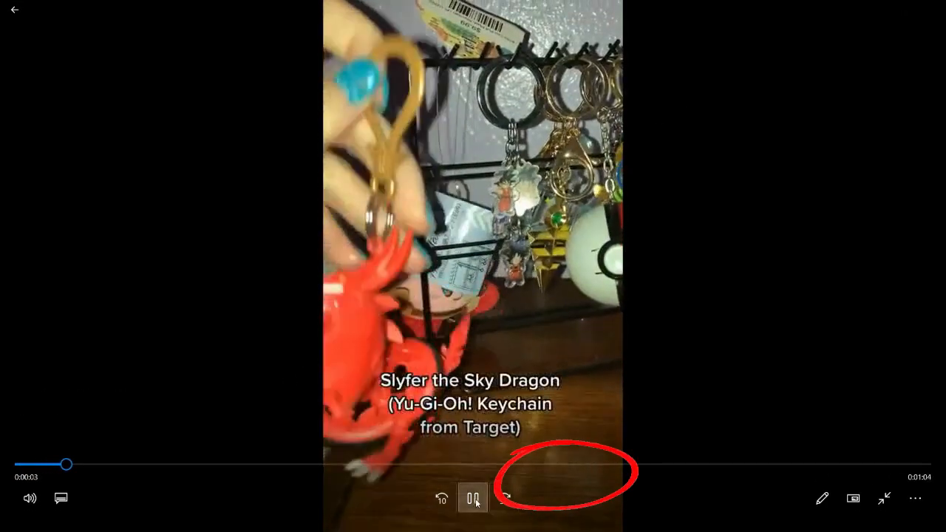
Leave the Movies & TV player and return to SnapTik's download options.
left_click(473, 496)
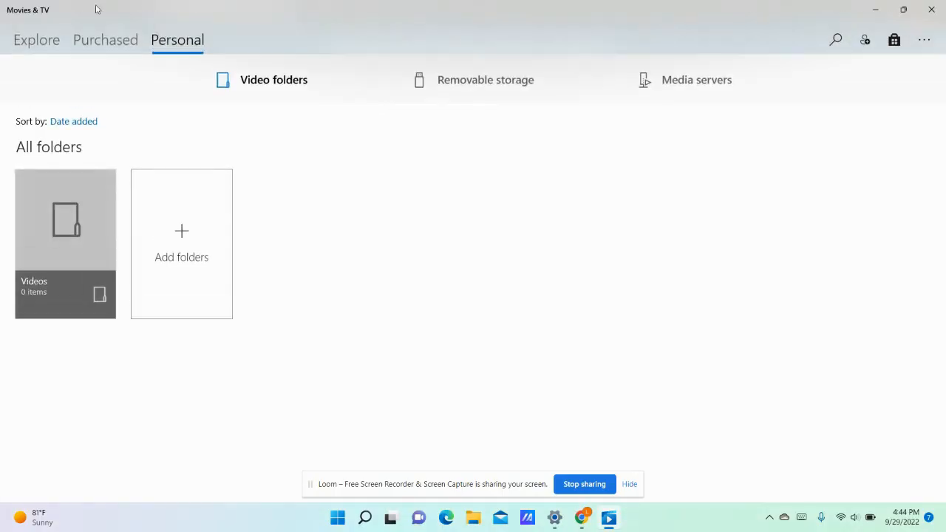
left_click(597, 517)
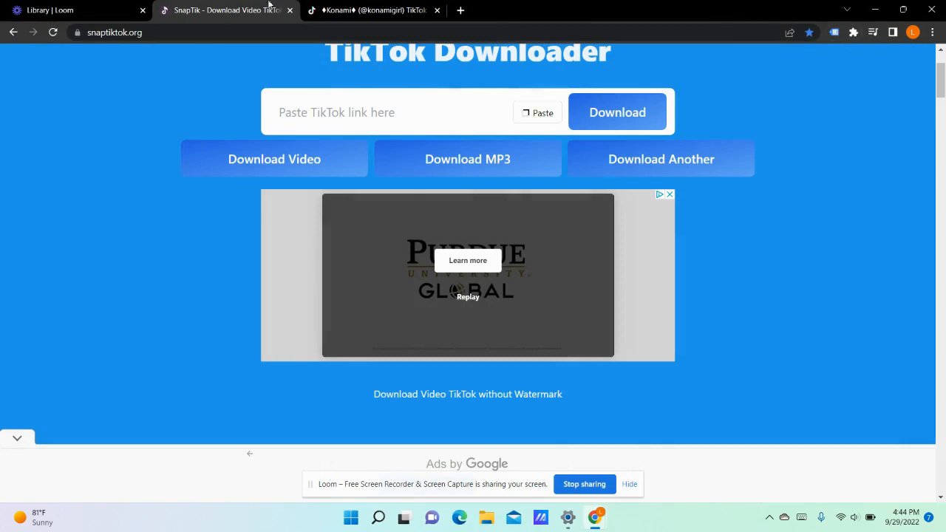
mouse_move(162, 118)
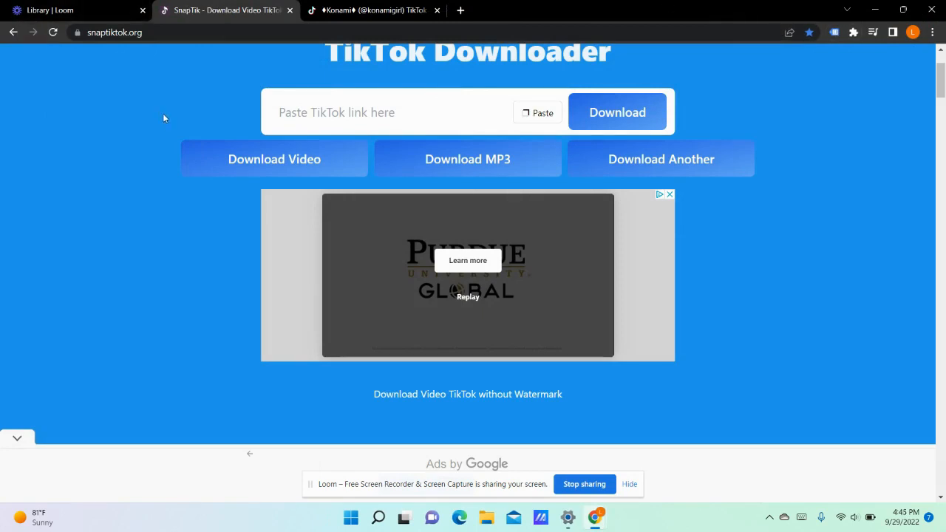
mouse_move(158, 106)
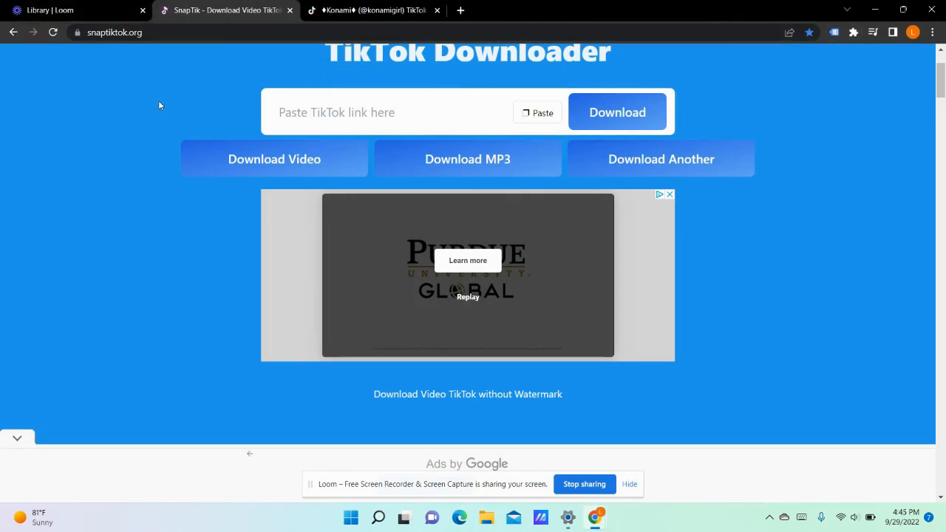